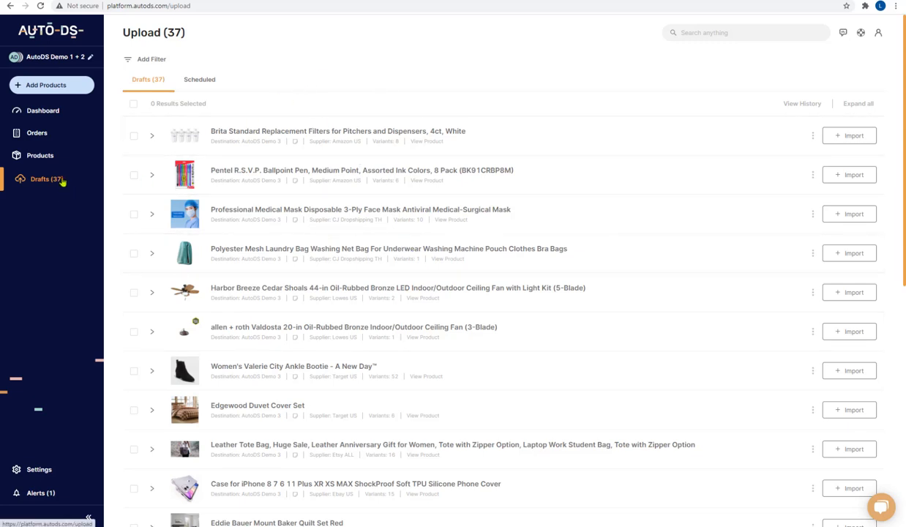
mouse_move(178, 228)
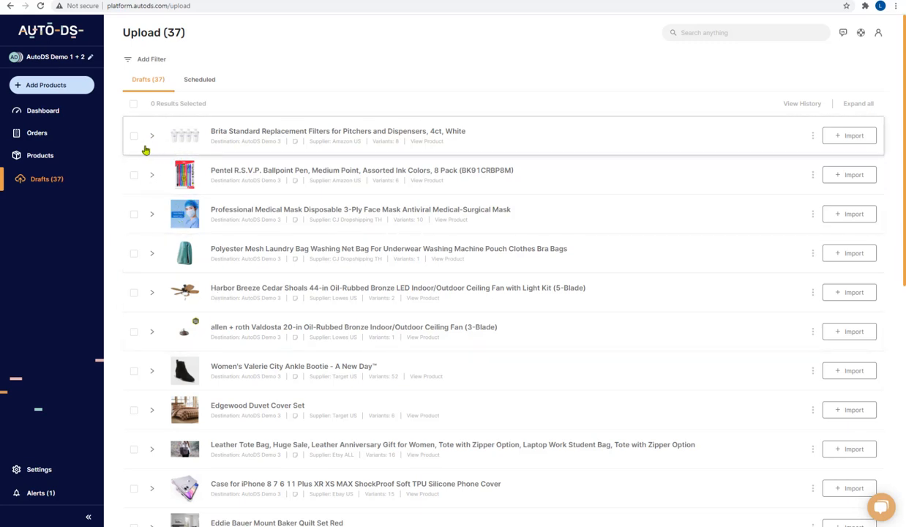
mouse_move(152, 145)
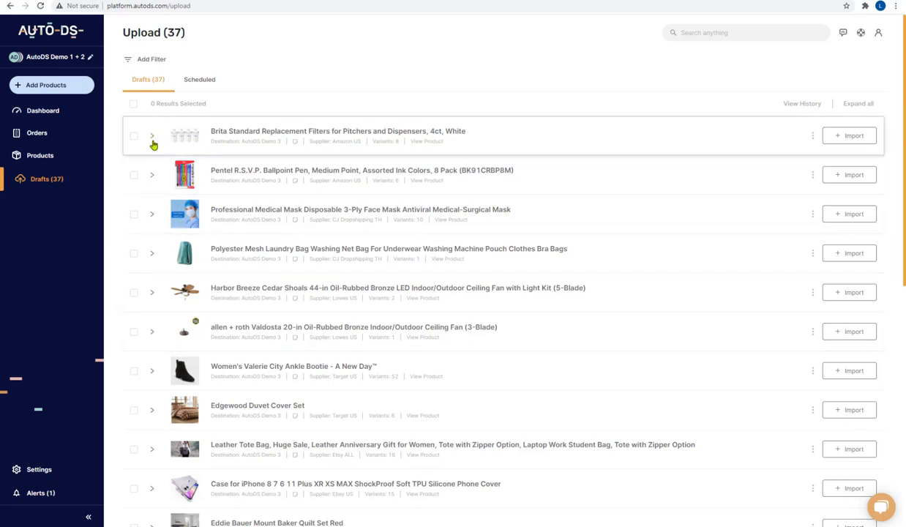
mouse_move(185, 141)
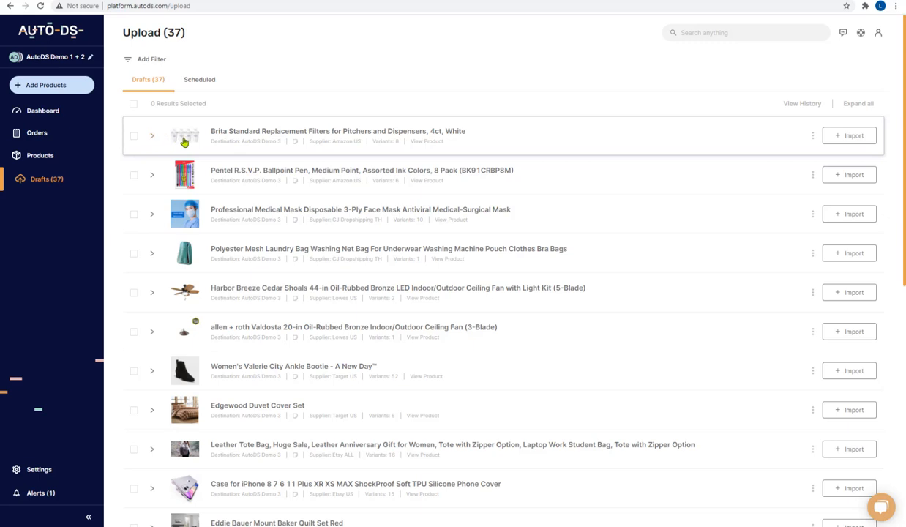
Expand the Brita replacement filters draft and look through its details
left_click(152, 134)
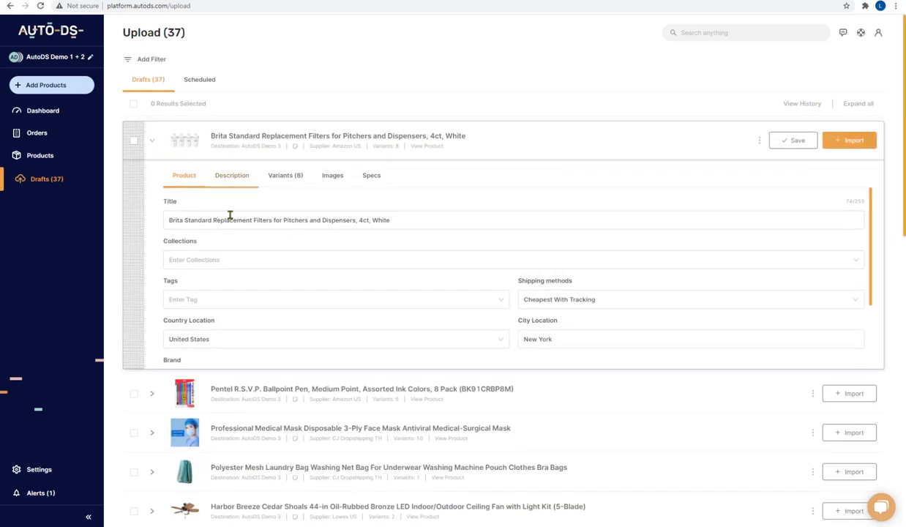
mouse_move(217, 205)
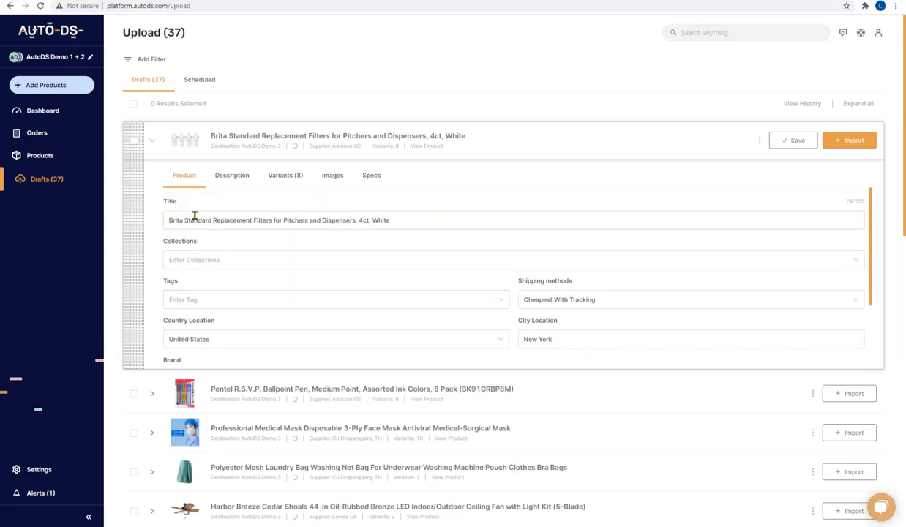
scroll("down", 3)
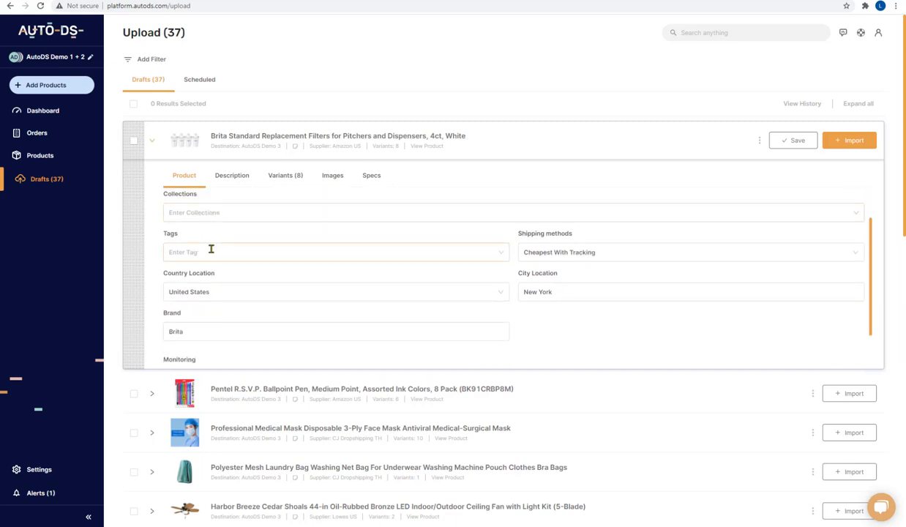
scroll("down", 3)
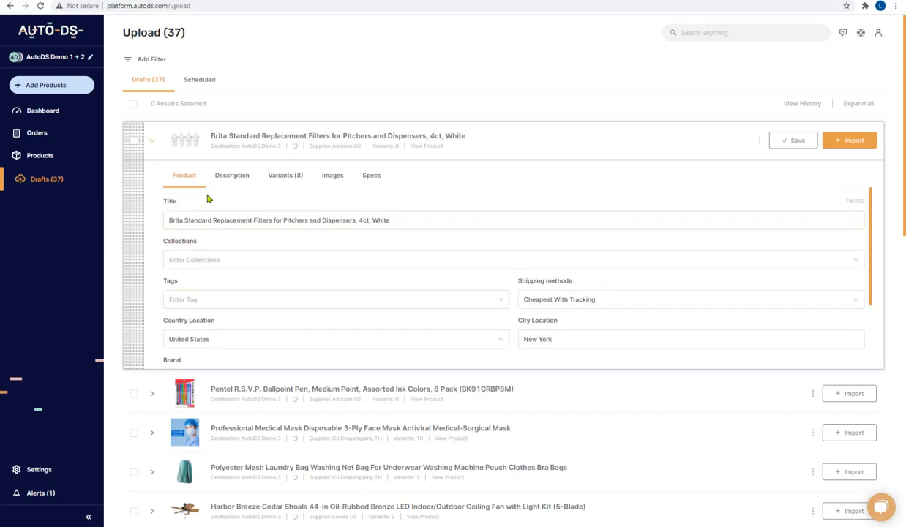
Review the draft's Description, Variants, Images and Specs sections in turn
left_click(231, 176)
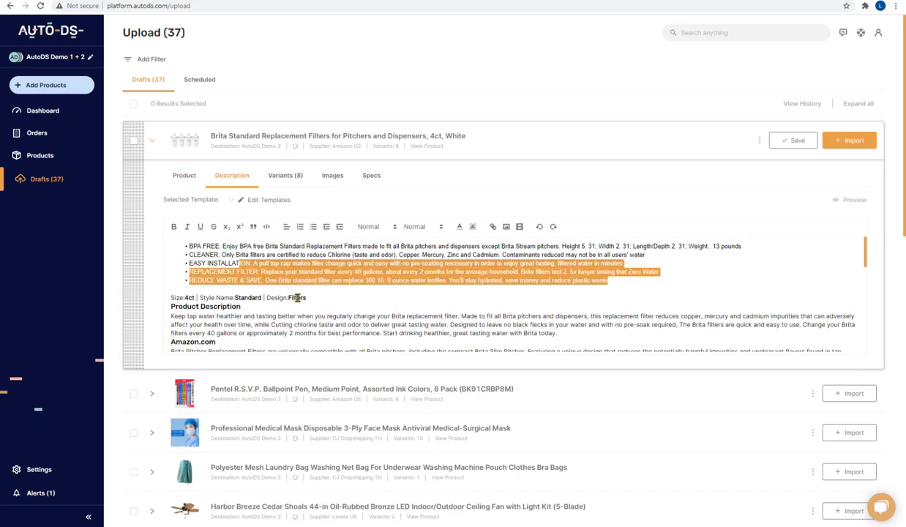
left_click(285, 175)
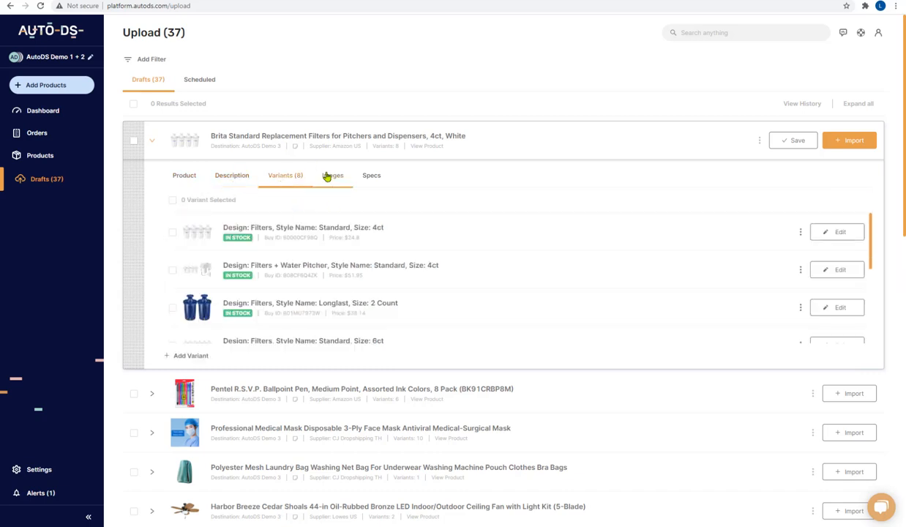
left_click(332, 175)
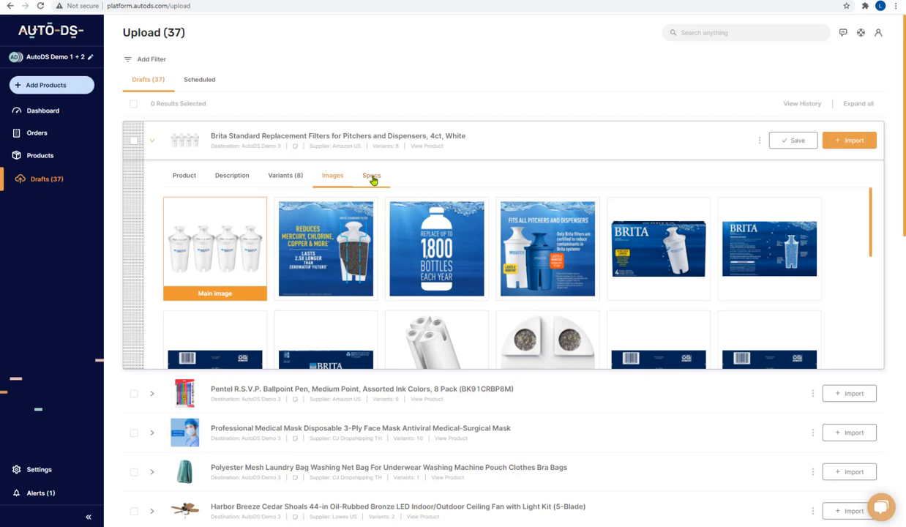
left_click(371, 175)
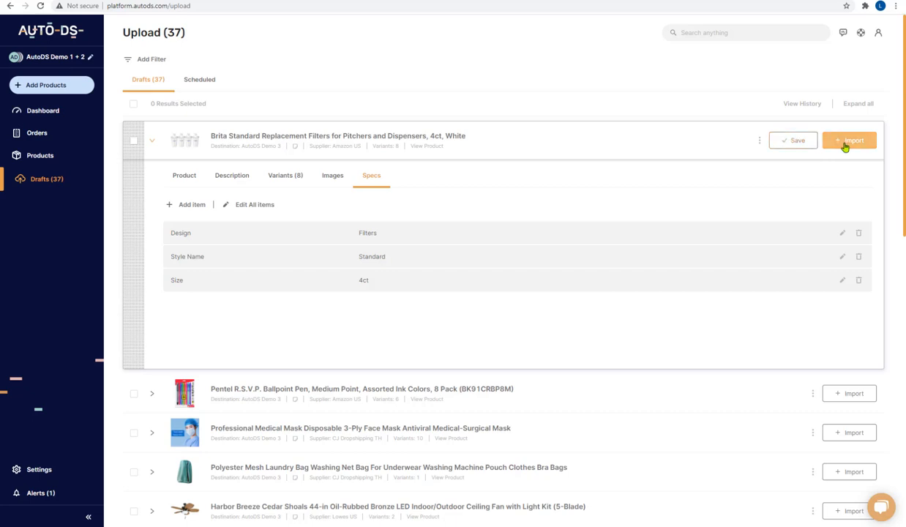
mouse_move(44, 155)
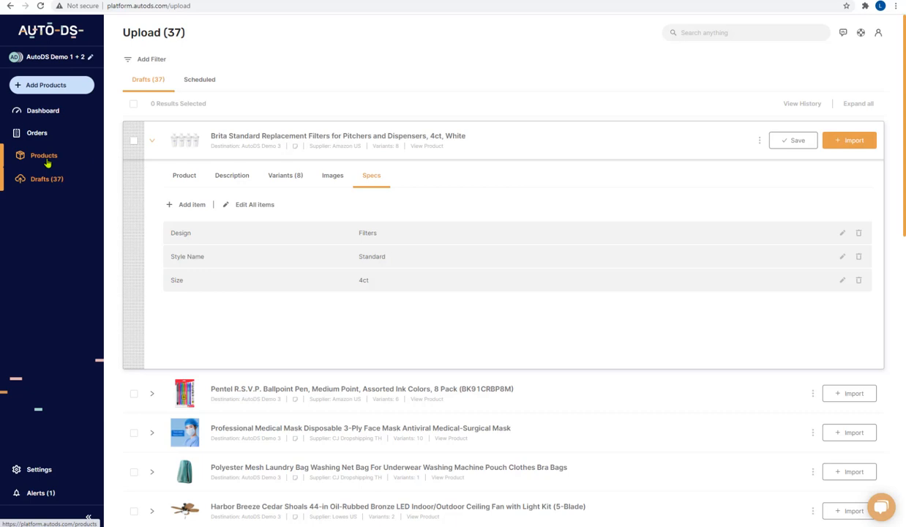
Collapse the Brita row, select three drafts and bring up Bulk Actions via Edit All
left_click(152, 134)
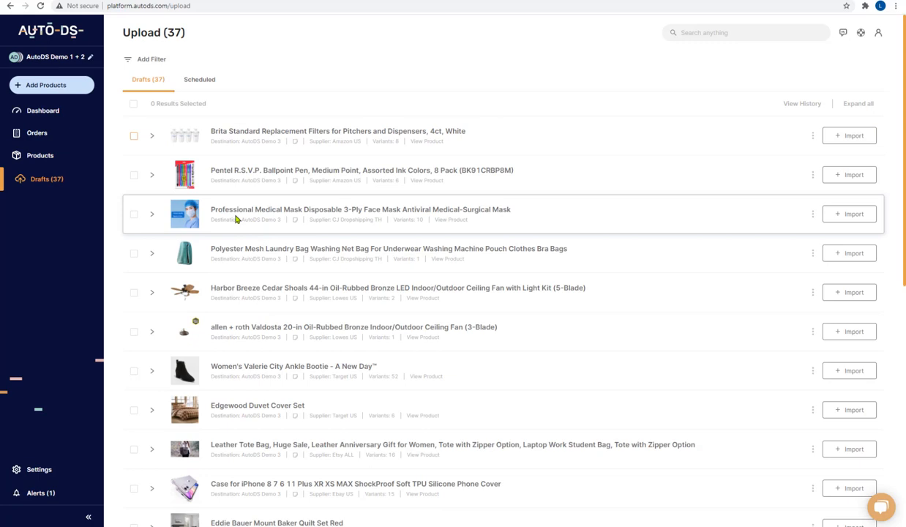
mouse_move(249, 217)
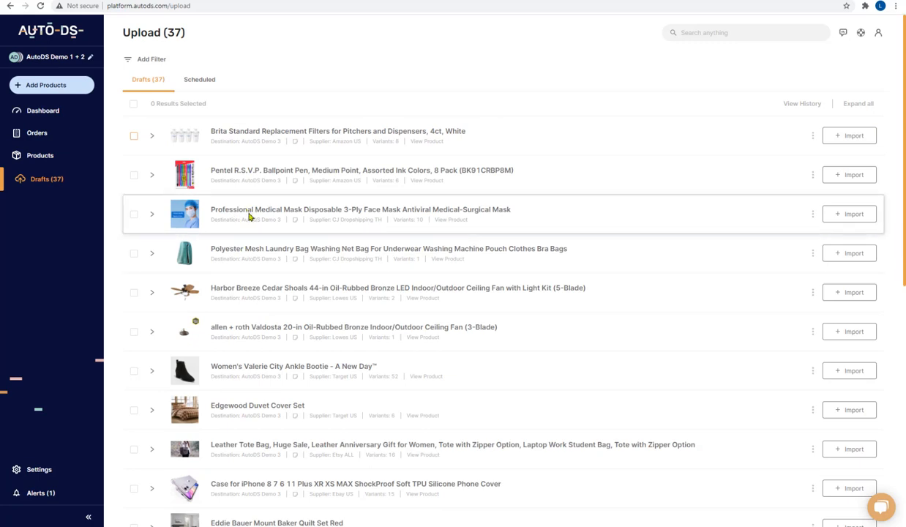
mouse_move(139, 187)
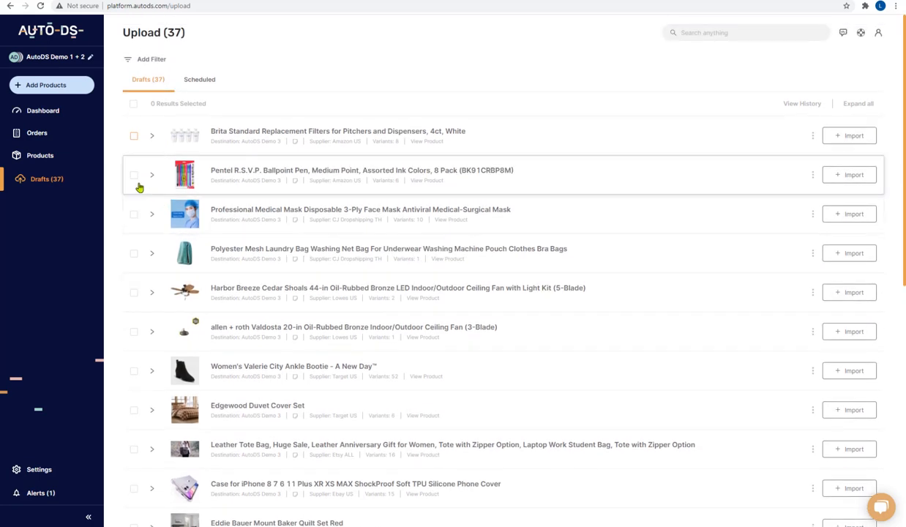
left_click(135, 135)
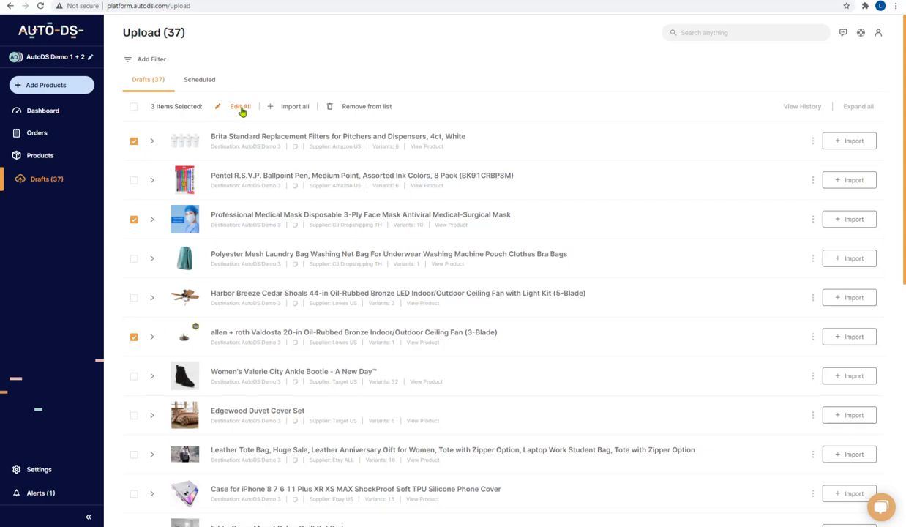
left_click(240, 105)
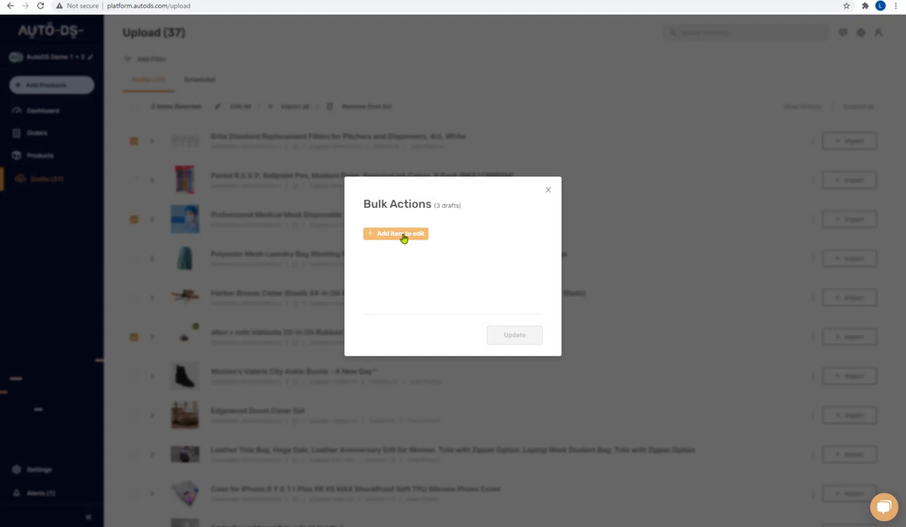
Choose Tags as the field to change in the Bulk Actions dialog
left_click(395, 234)
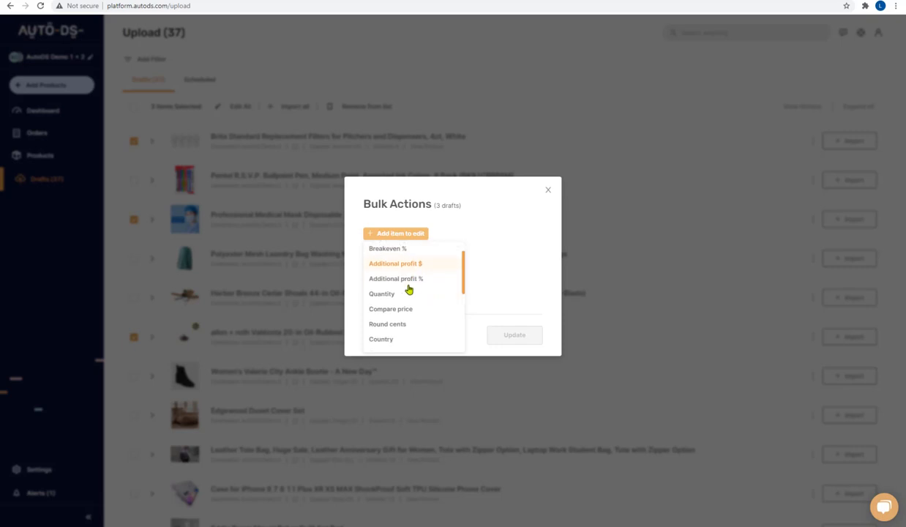
scroll("down", 3)
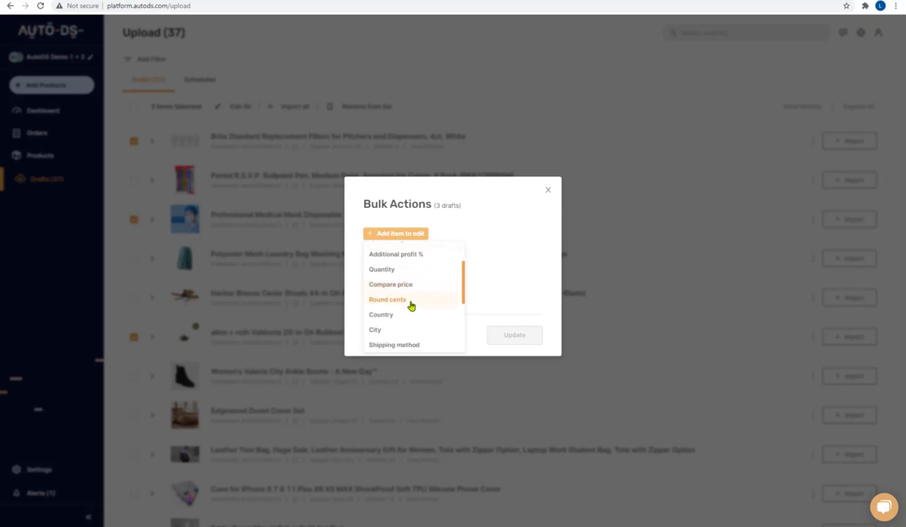
scroll("down", 3)
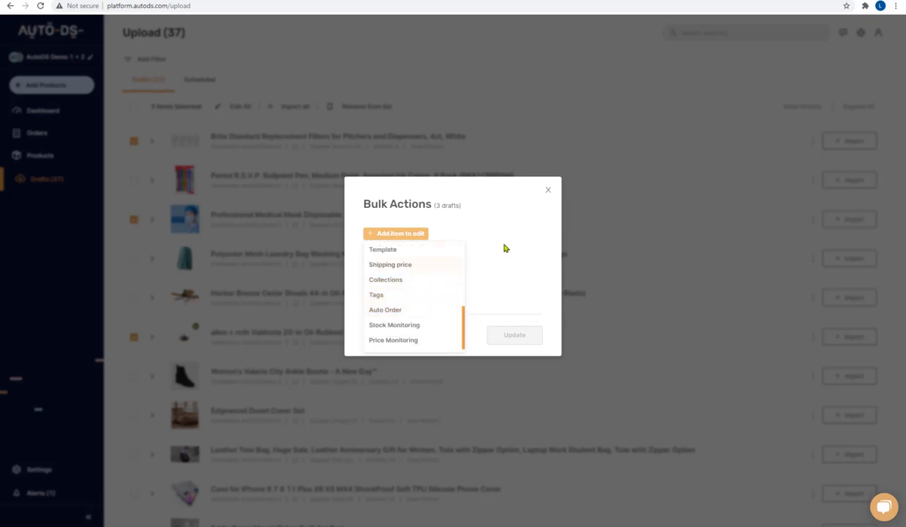
mouse_move(424, 287)
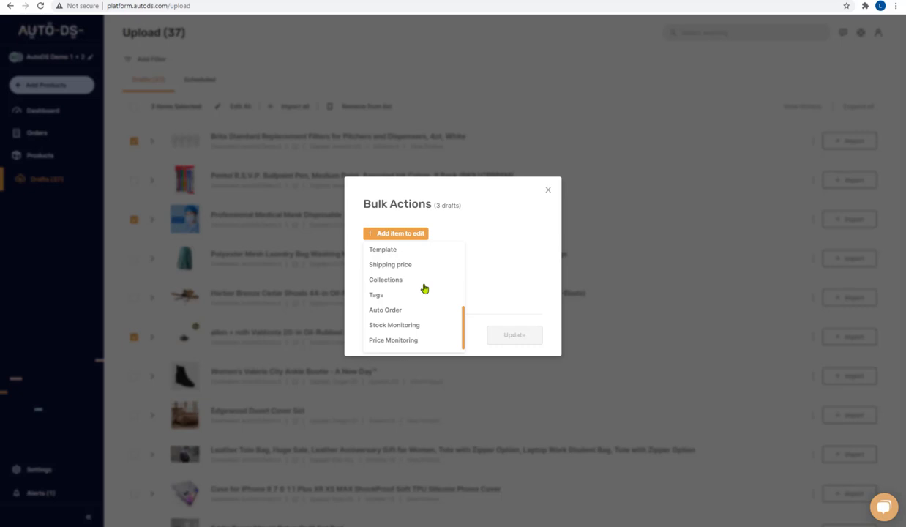
left_click(376, 294)
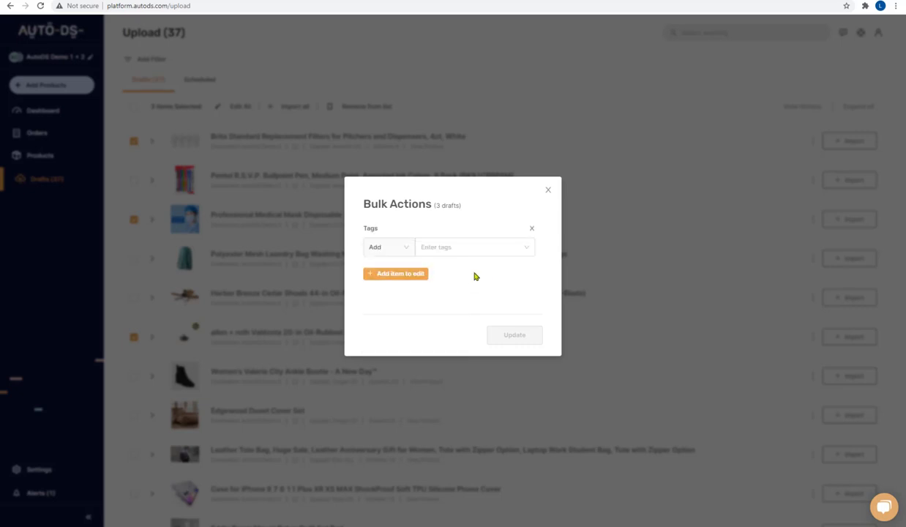
Enter the tag 'Hygiene' and run the update on the three selected drafts
left_click(473, 245)
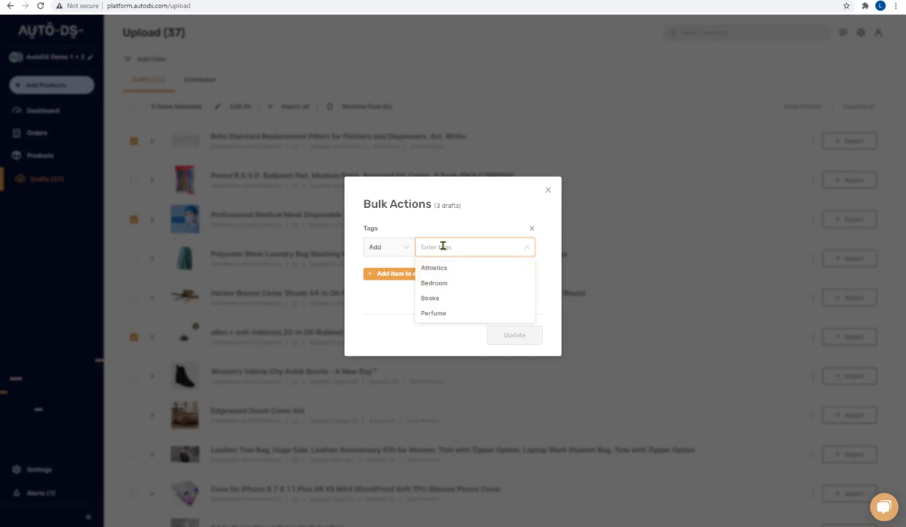
type("Hygiene")
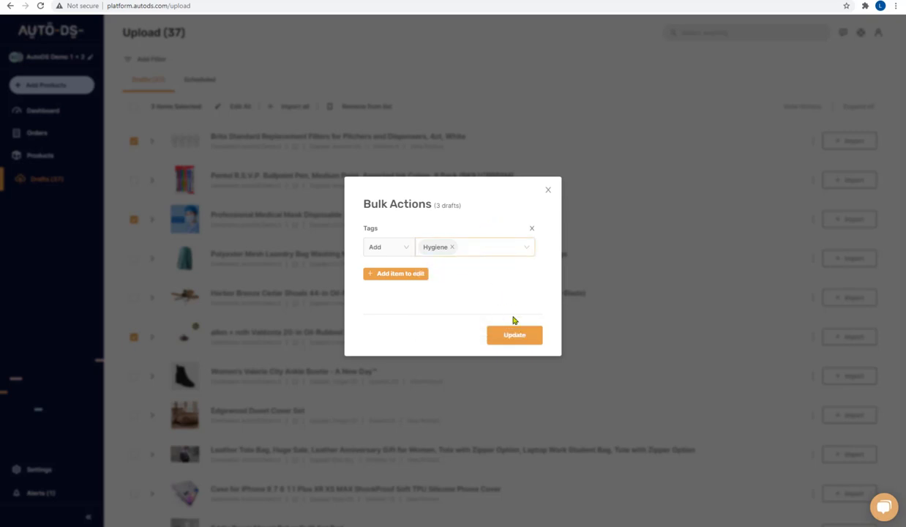
left_click(515, 334)
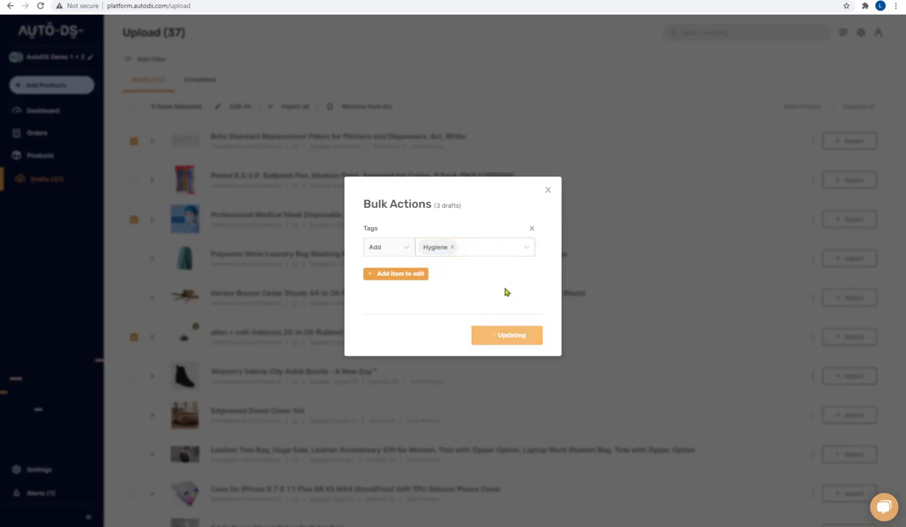
left_click(506, 333)
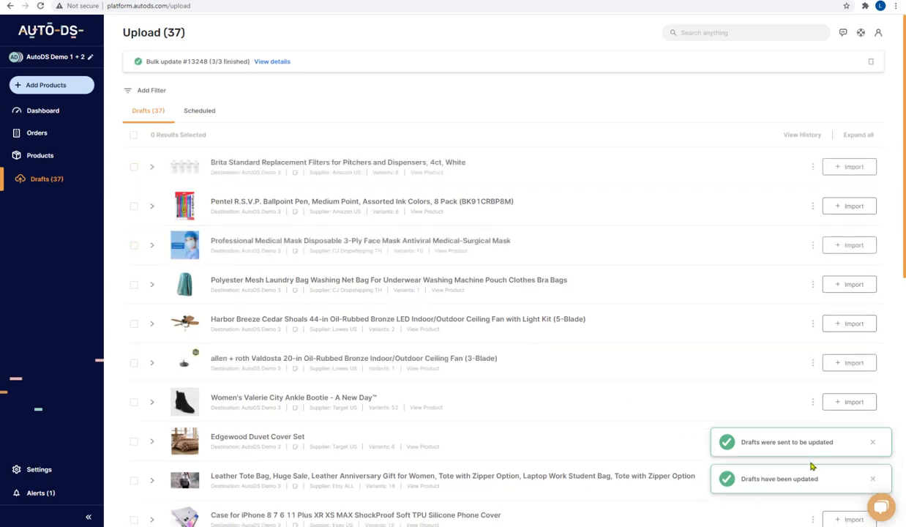
mouse_move(790, 485)
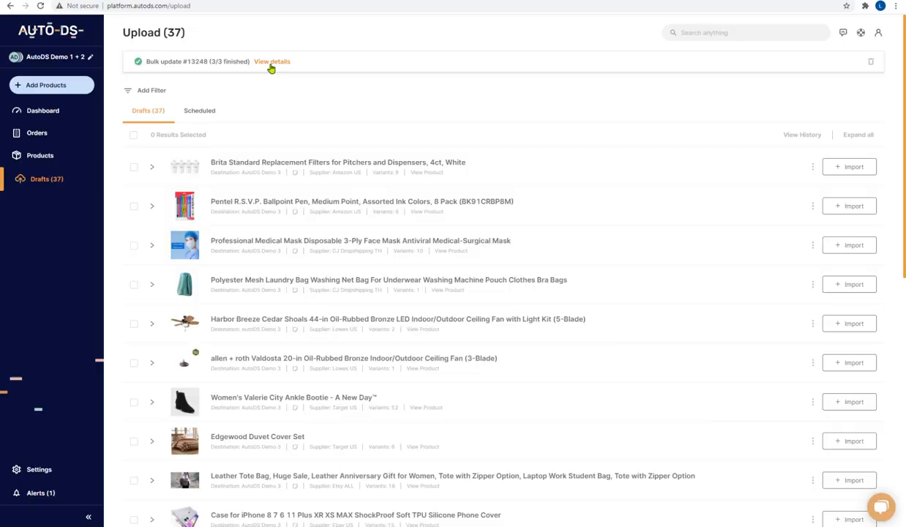
left_click(272, 62)
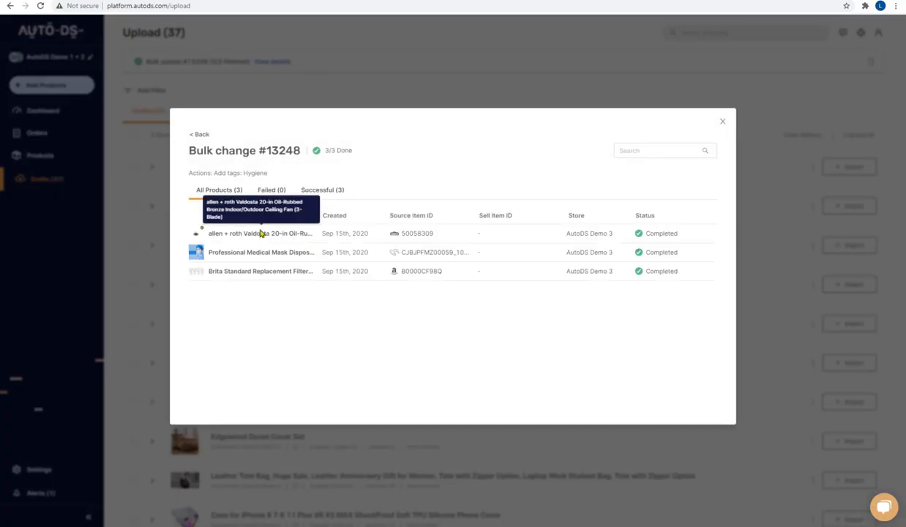
mouse_move(354, 242)
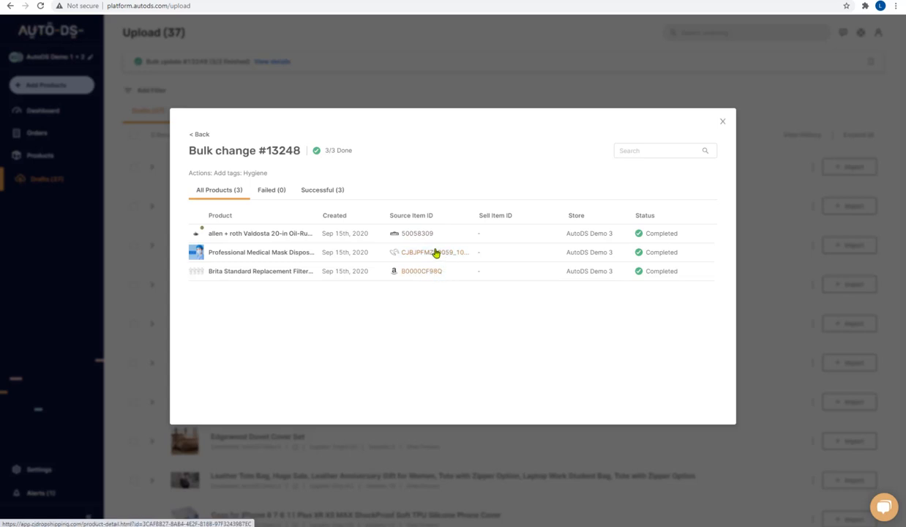
mouse_move(585, 245)
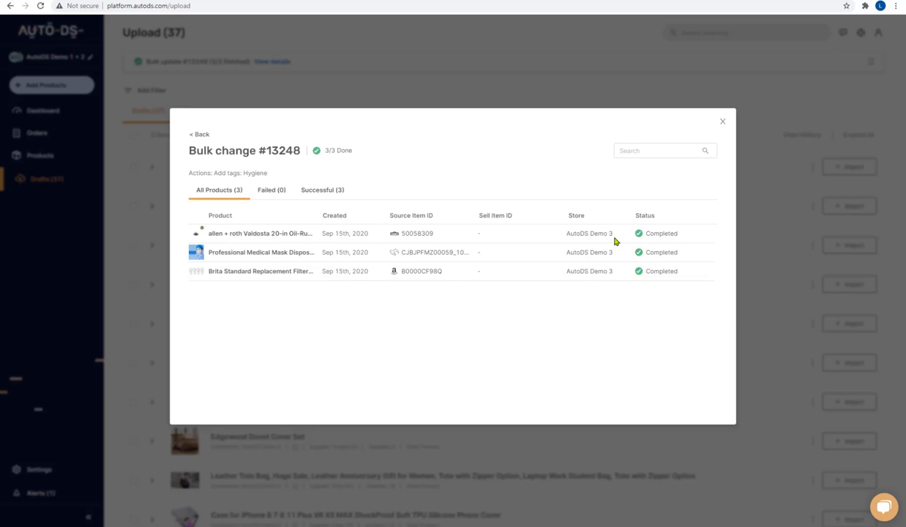
mouse_move(639, 229)
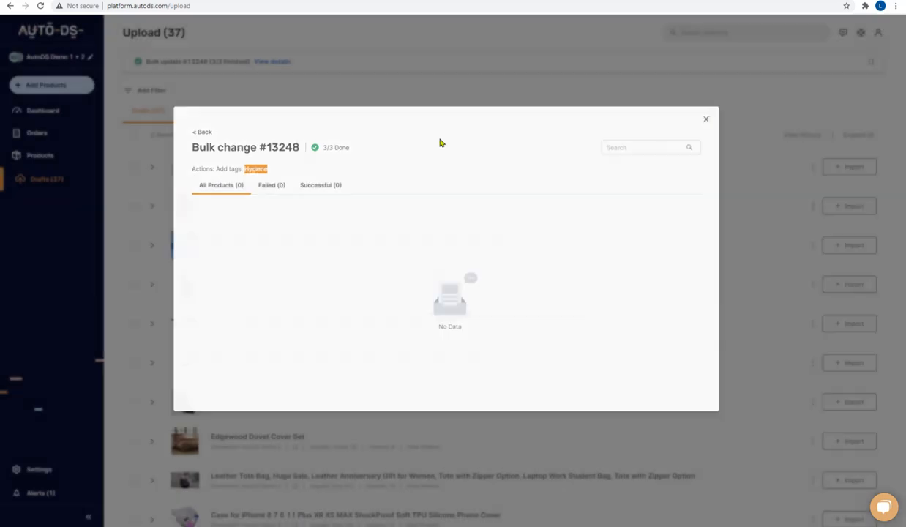
left_click(706, 118)
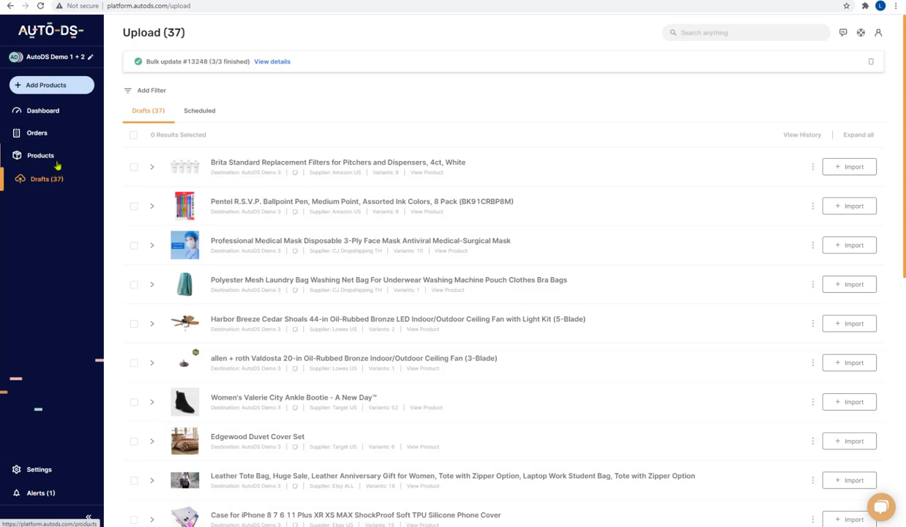
Go to the Products page, briefly bring up Bulk Actions, then leave no products selected
left_click(41, 155)
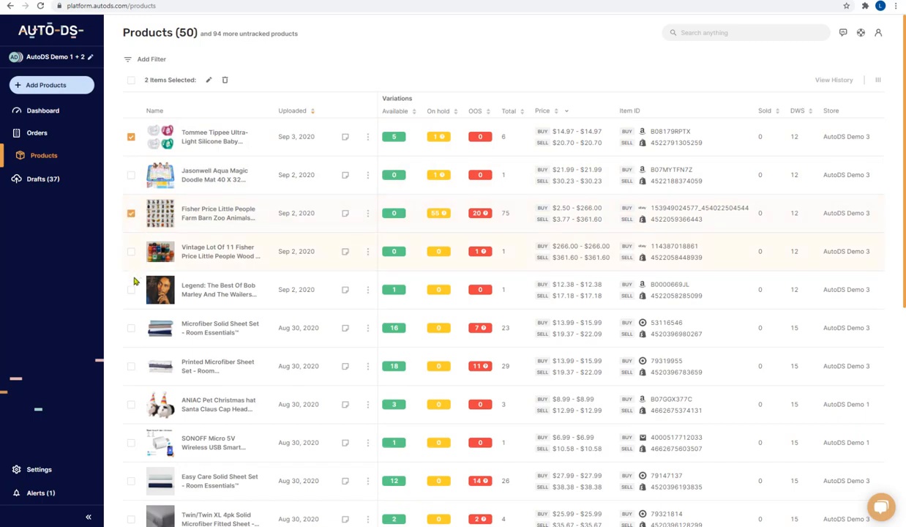
left_click(132, 289)
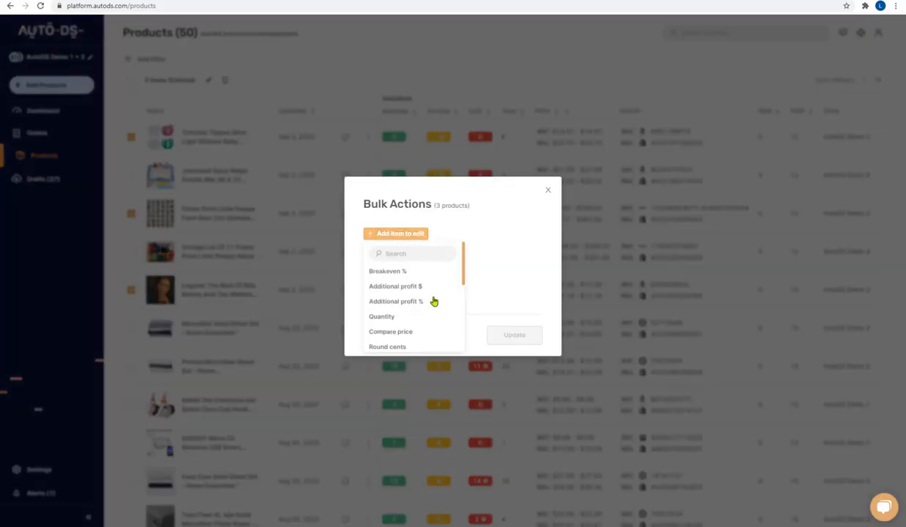
left_click(547, 190)
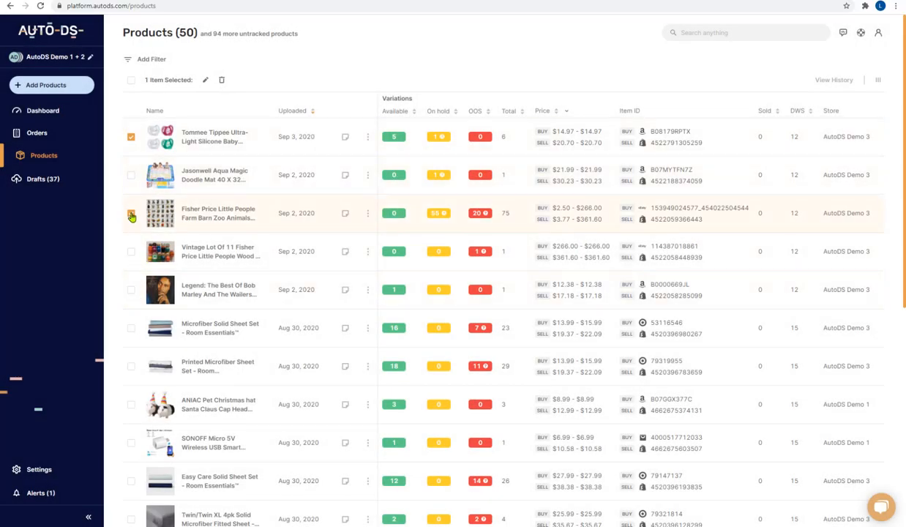
left_click(132, 214)
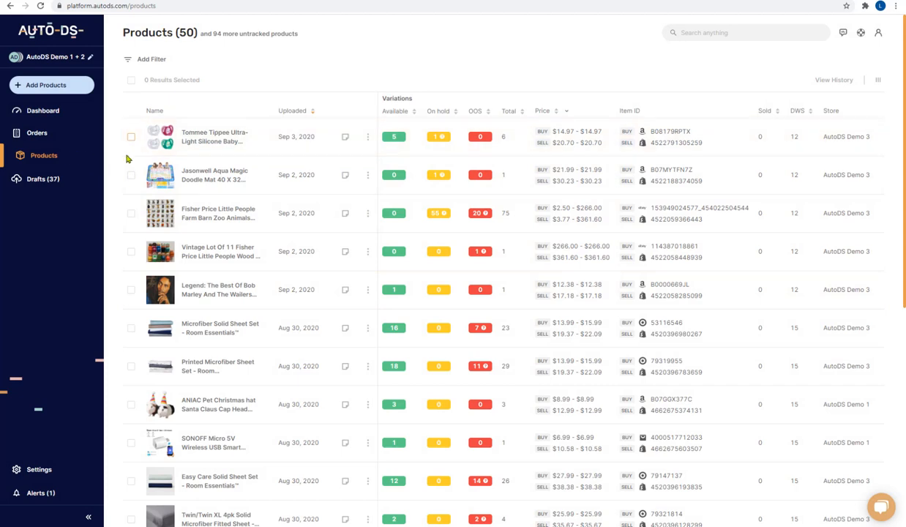
Open the Tommee Tippee pacifier product's edit view, save it, and focus its Title field
left_click(214, 137)
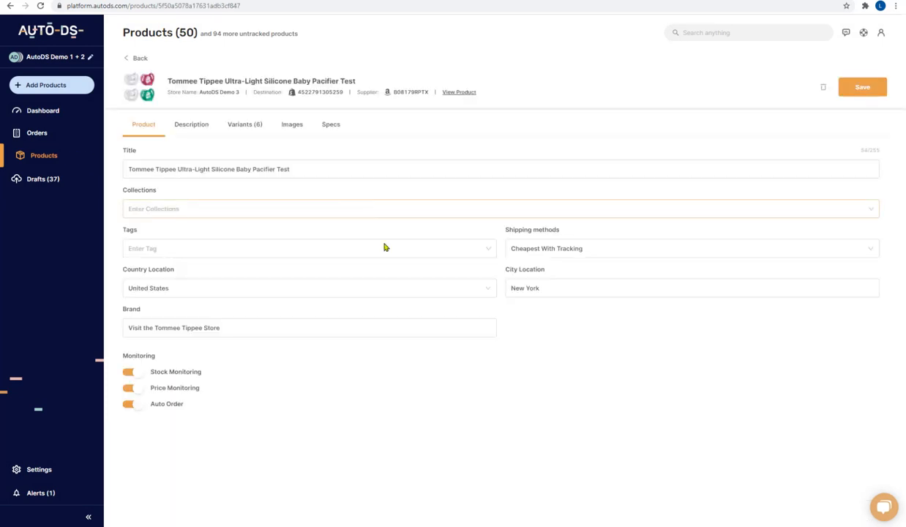
mouse_move(586, 135)
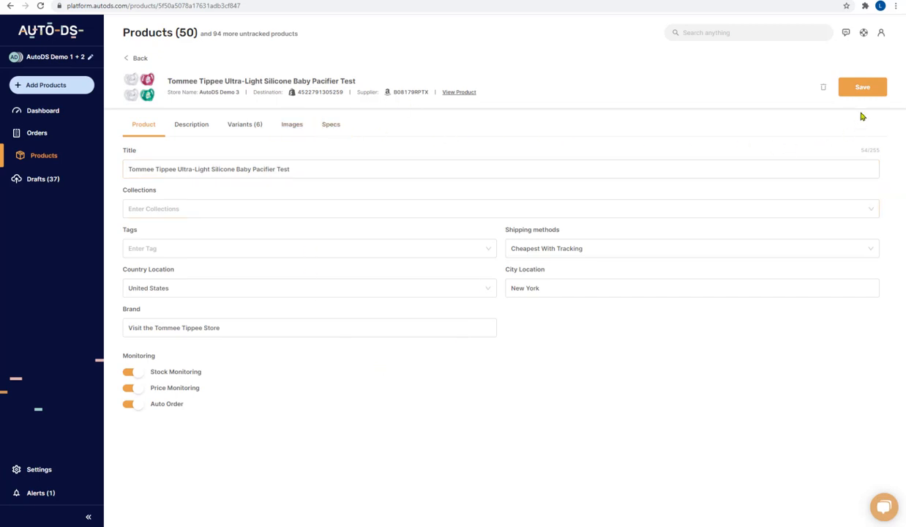
left_click(862, 86)
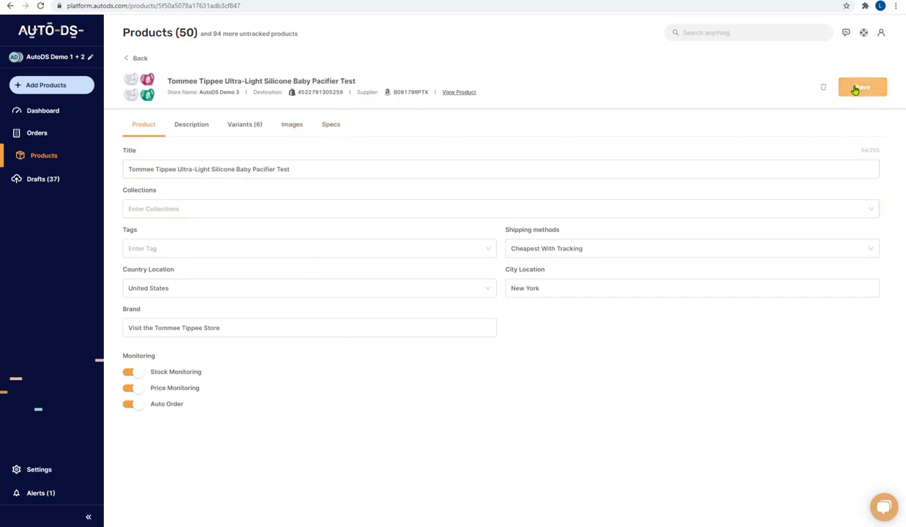
mouse_move(319, 217)
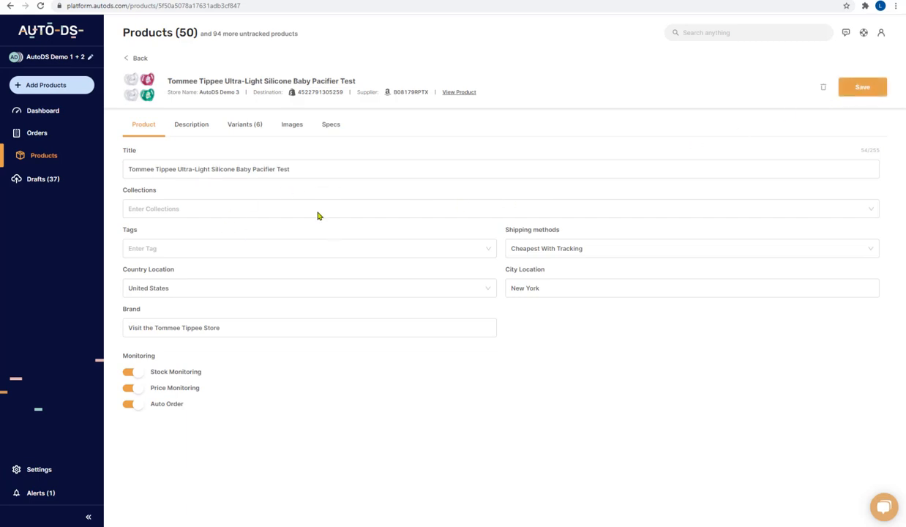
mouse_move(79, 158)
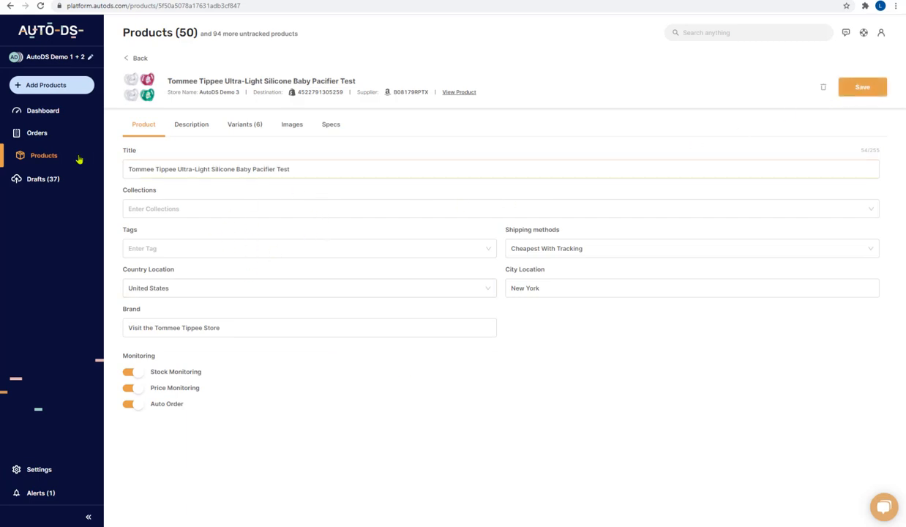
mouse_move(223, 189)
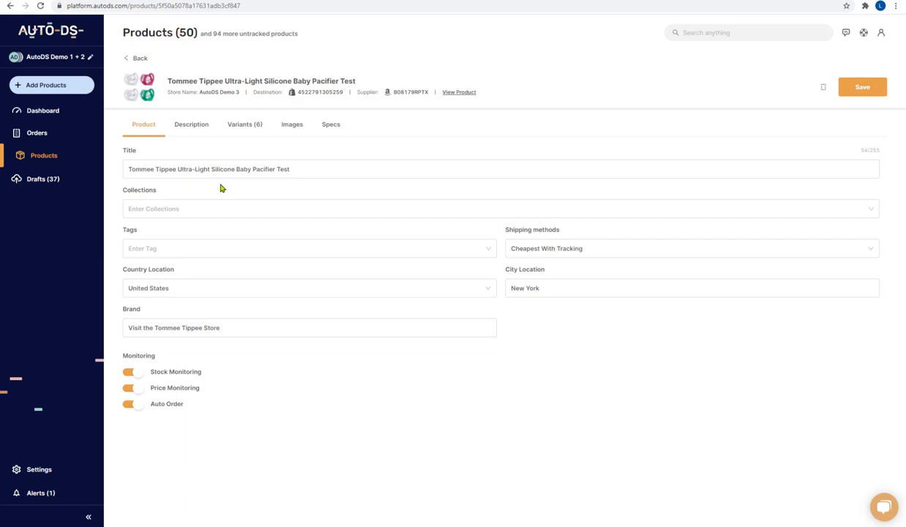
left_click(501, 170)
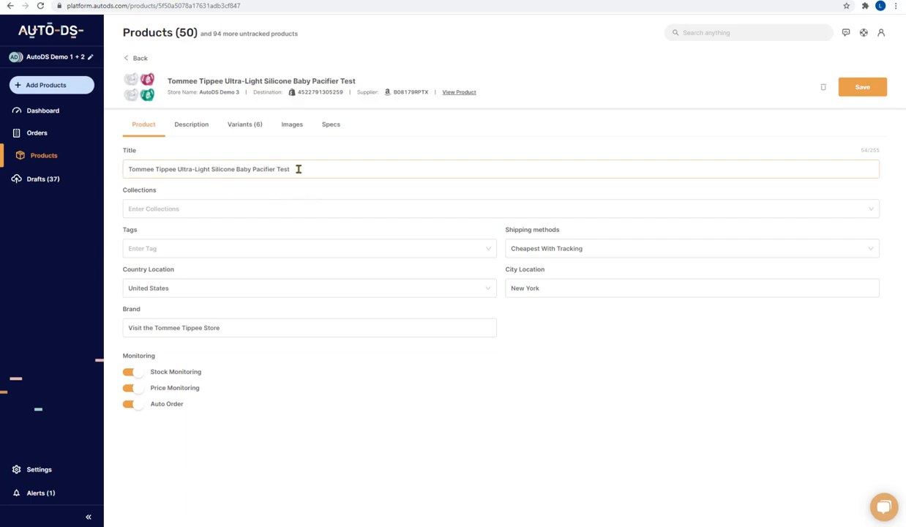
left_click(299, 170)
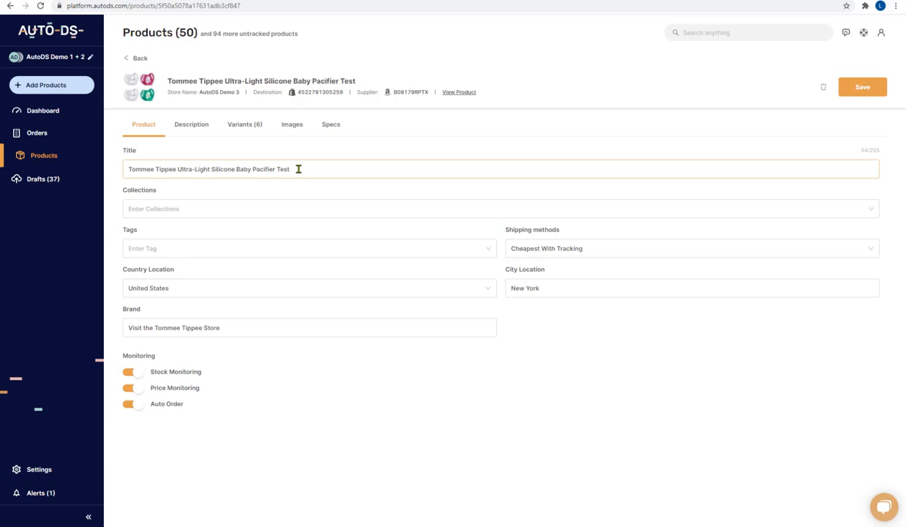